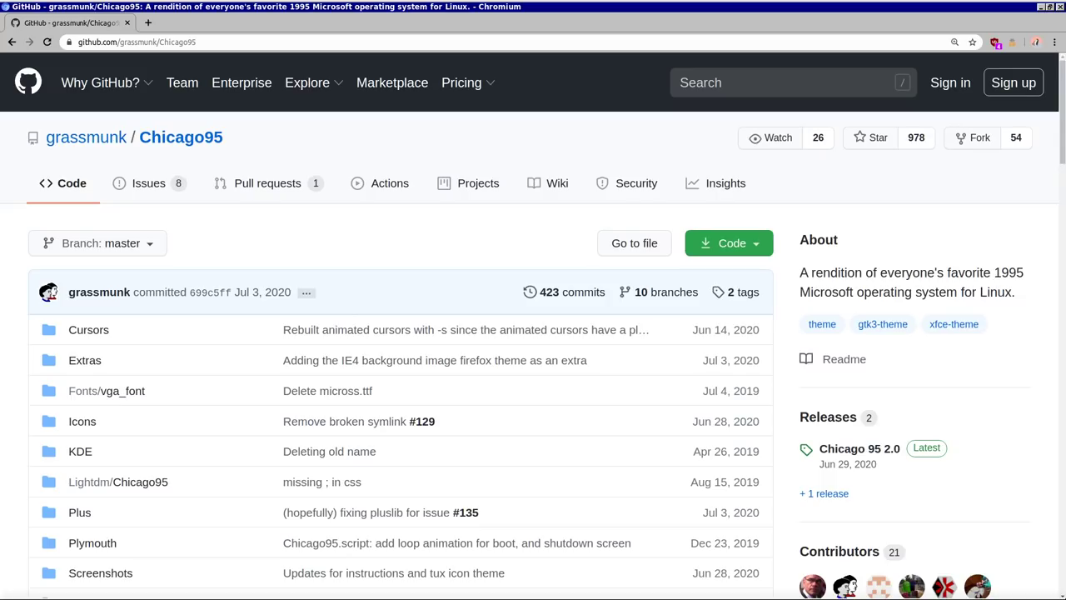
Scroll through the grassmunk/Chicago95 GitHub repository page and its README
scroll(down, 3)
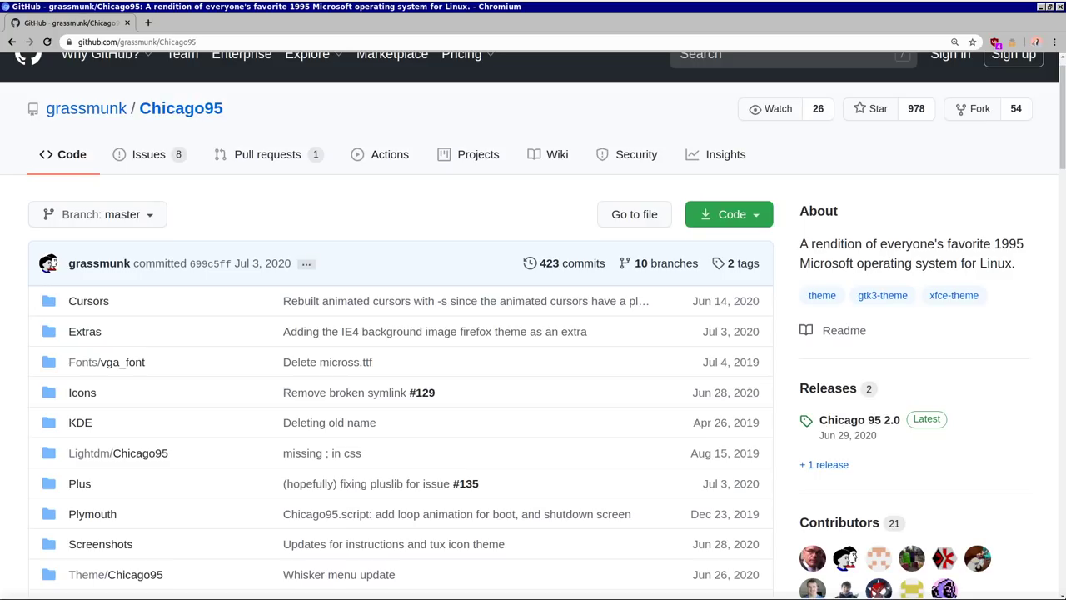
scroll(down, 3)
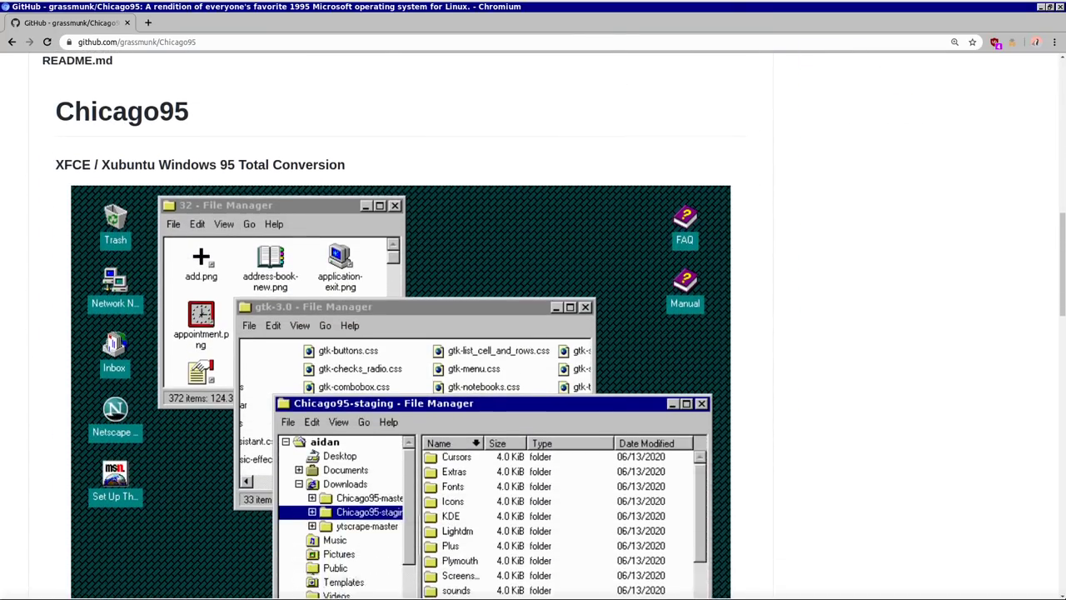
scroll(down, 3)
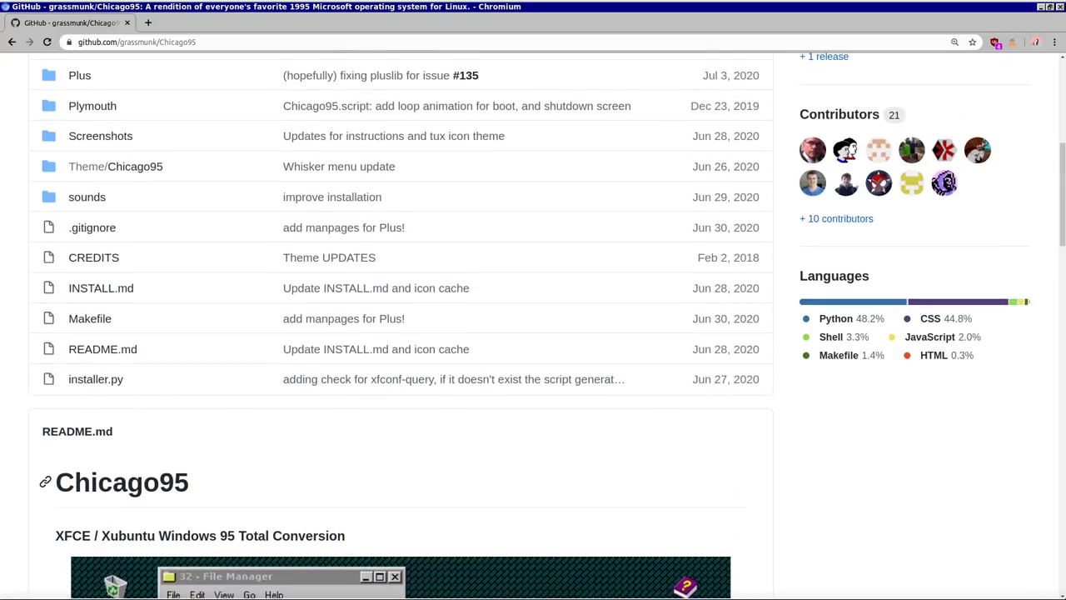
scroll(up, 3)
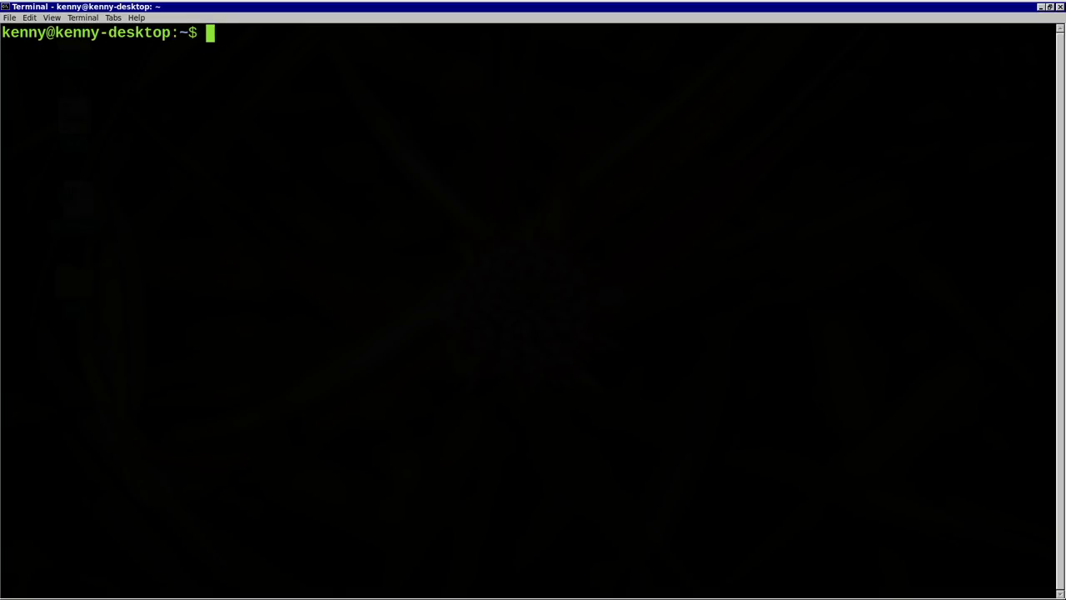
text(git cl)
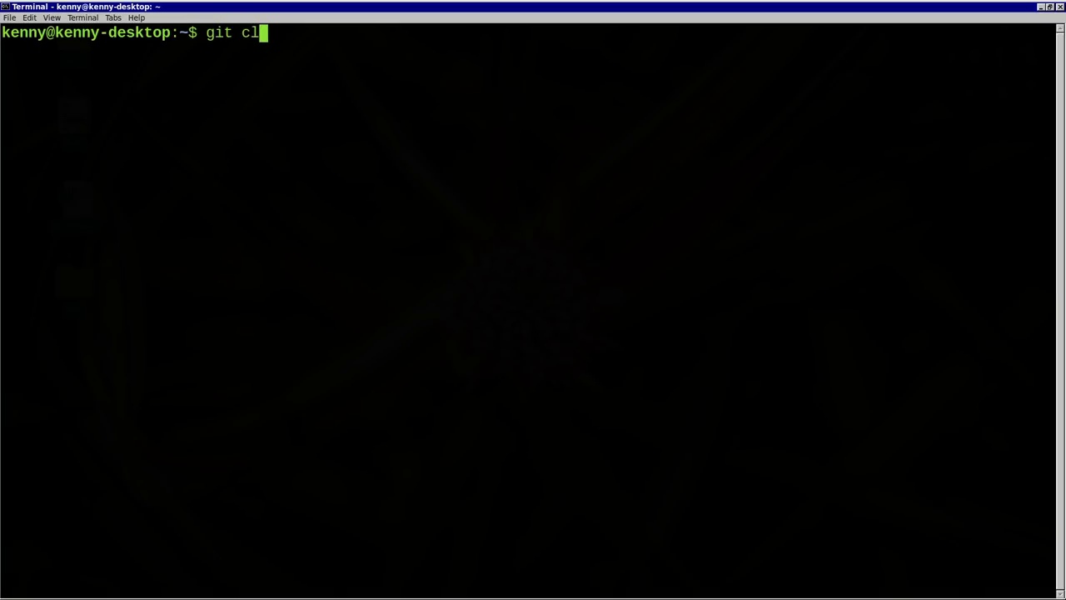
text(one https://github.com/grassmunk/Chicago95)
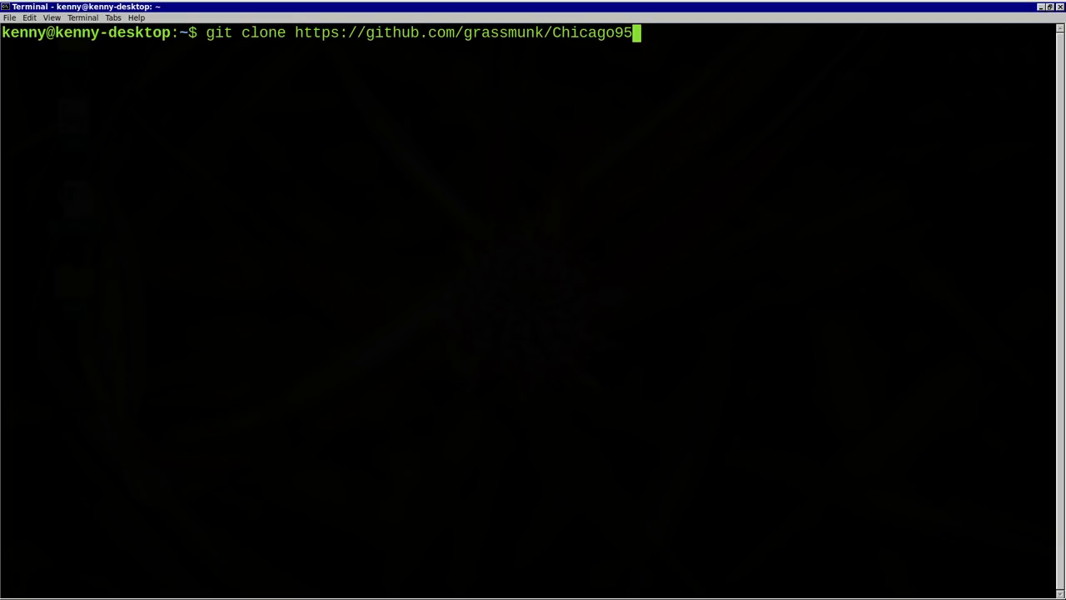
key(BackSpace)
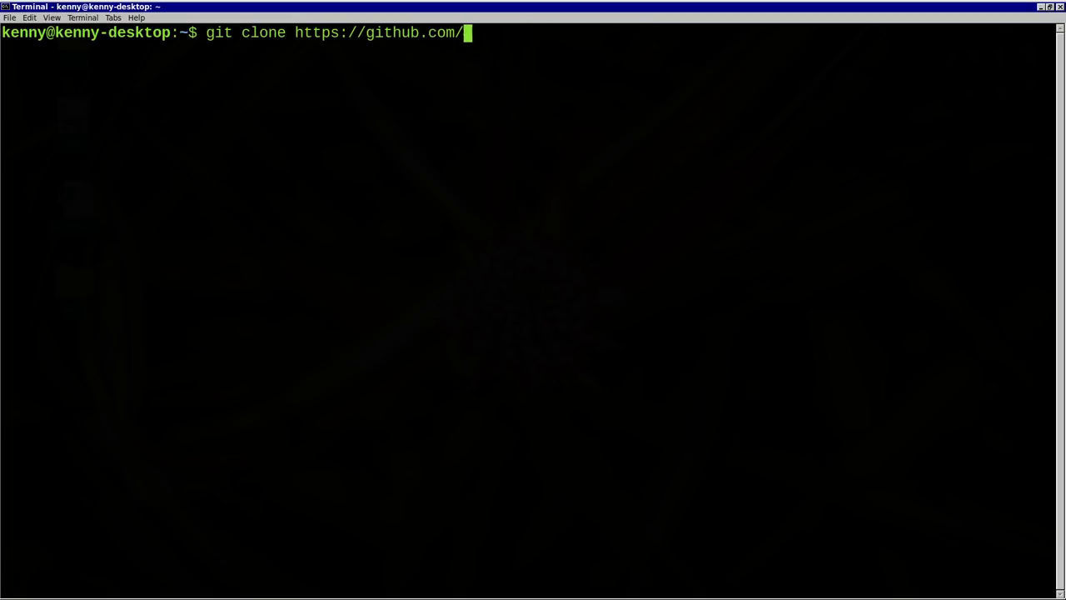
key(ctrl+c)
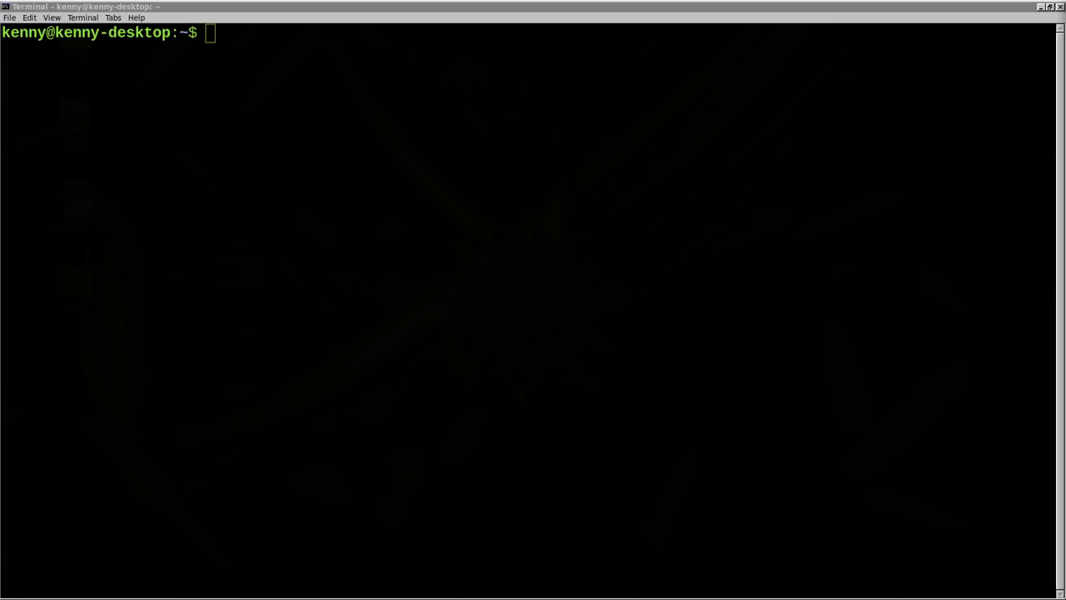
Enter the mkdir .themes and .icons folder commands, then clear the prompt
text(mkdir .themes)
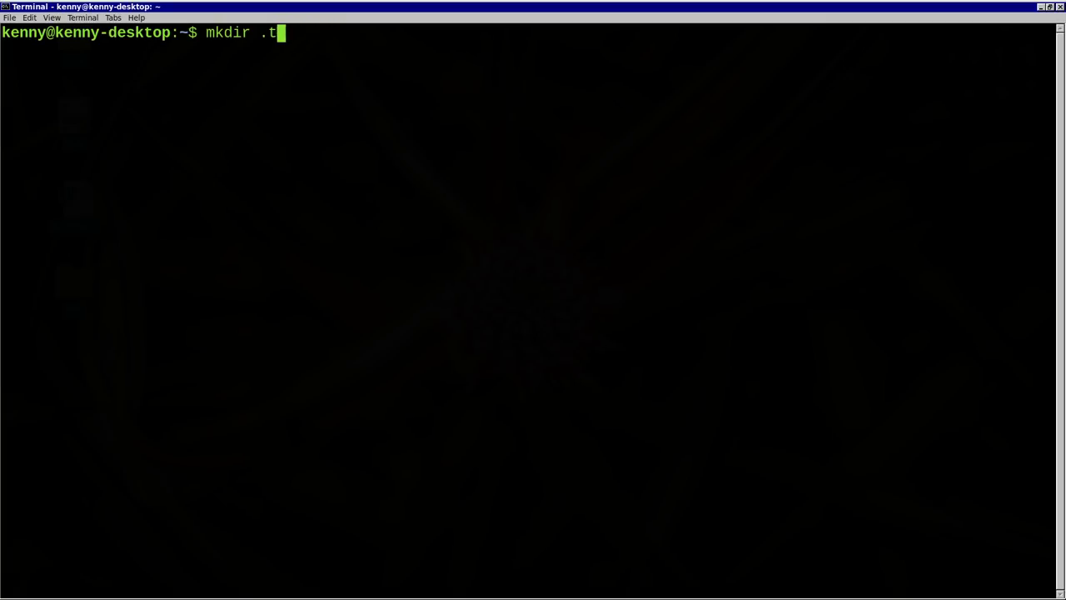
text(icons)
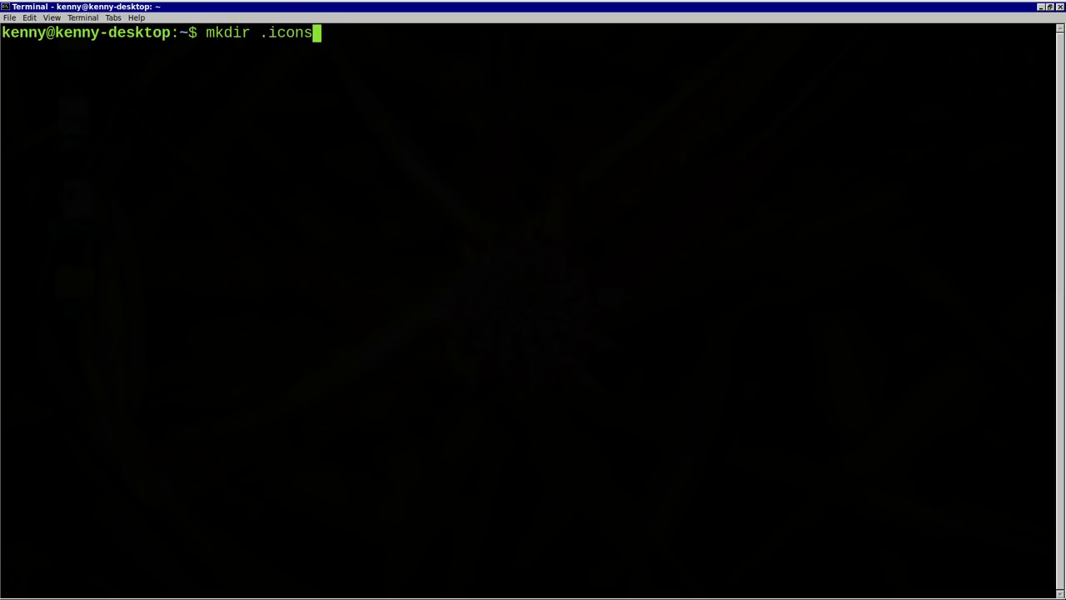
key(BackSpace)
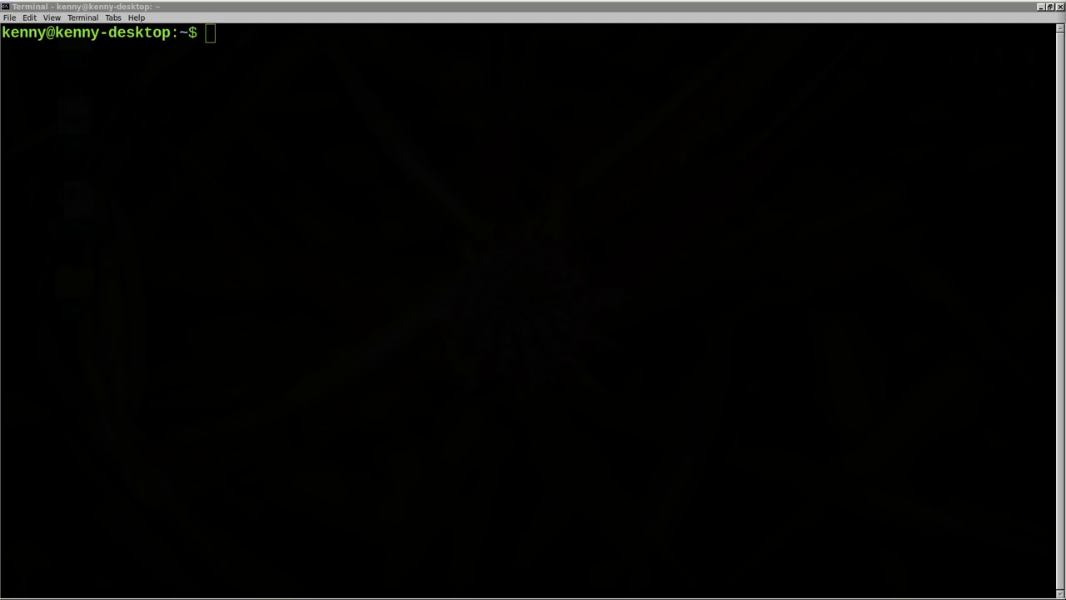
Copy Chicago95/Theme/Chicago95/ into .themes/ and Chicago95/Icons/* into ~/.icons
text(cp -r Chicago95/Theme/Chicago95/ .themes/)
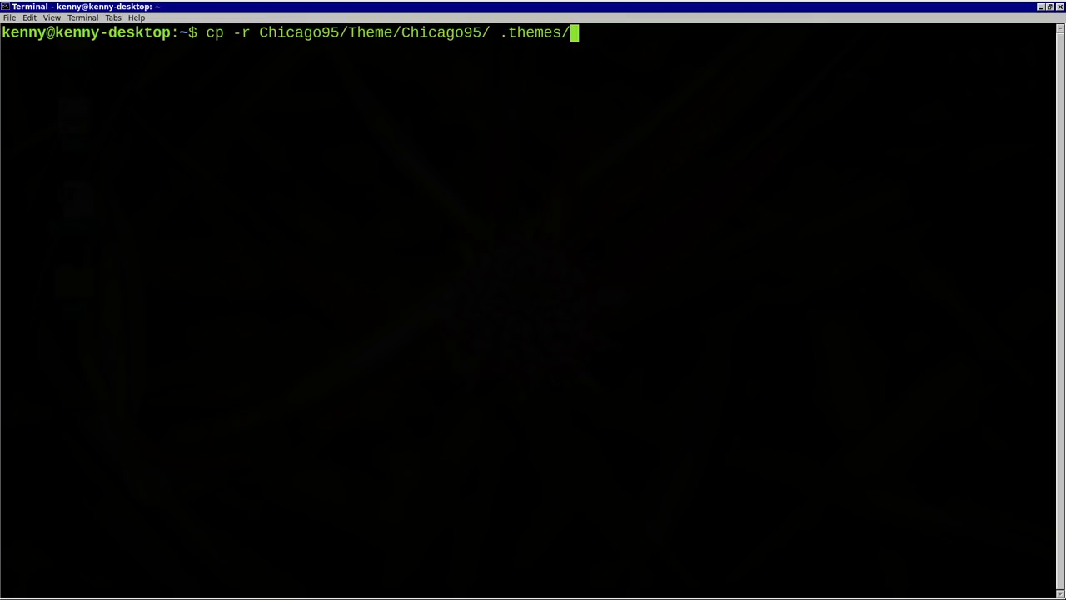
key(BackSpace)
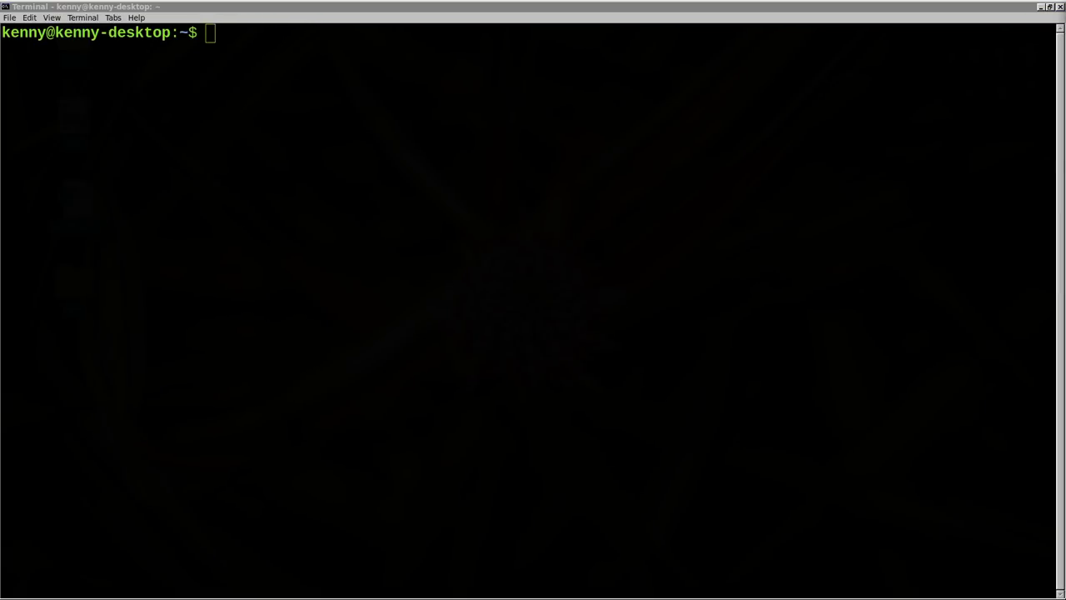
text(cp -r Chicago95/Icons/* ~/.icons.)
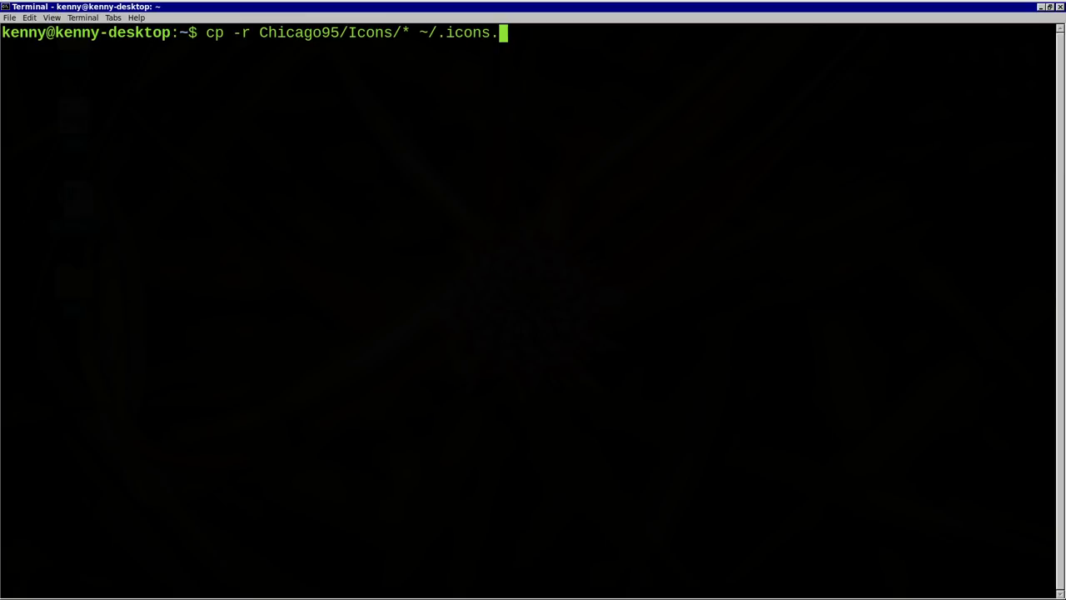
key(BackSpace)
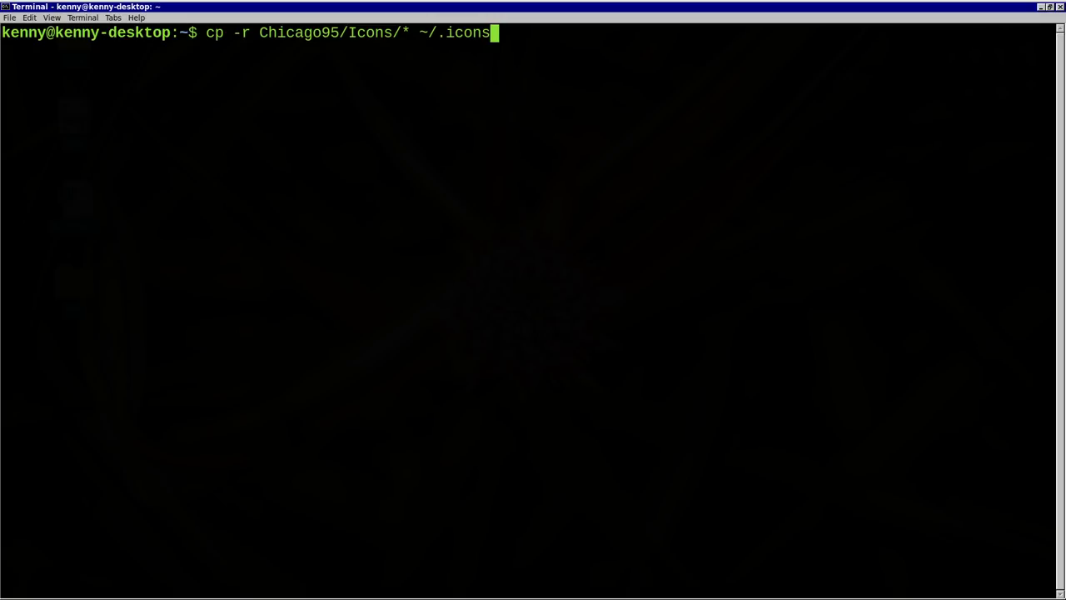
key(Return)
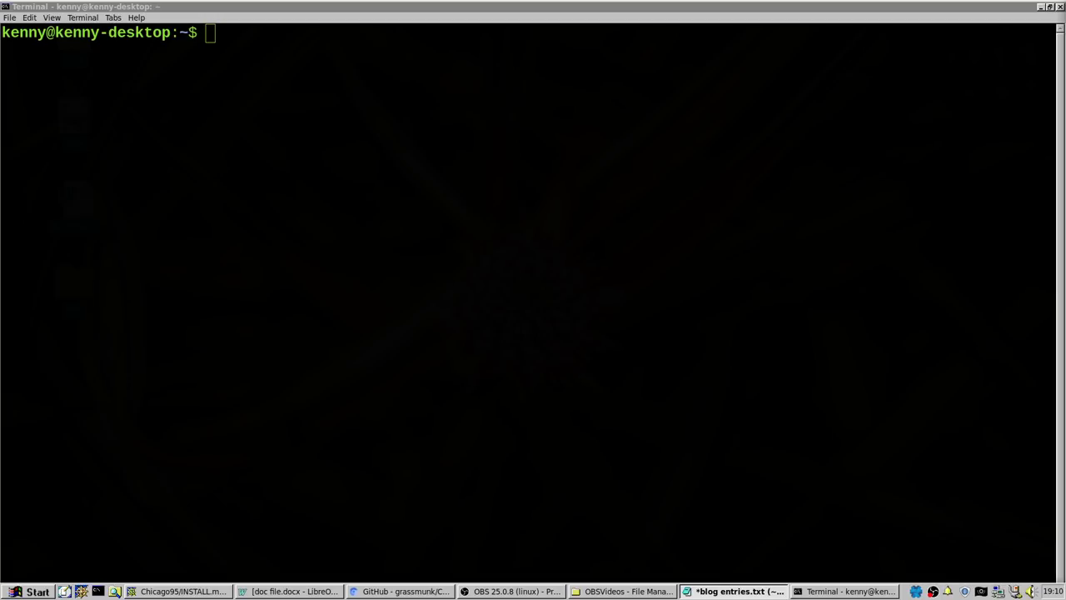
Find Appearance by searching 'sett' and select Chicago95 for both style and icons
click(32, 591)
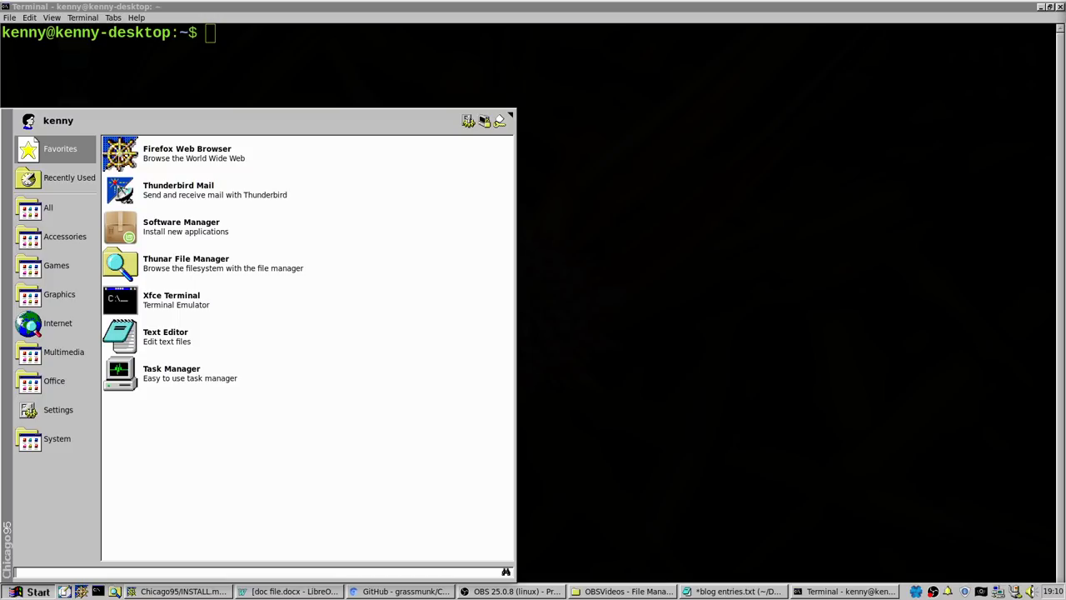
text(sett)
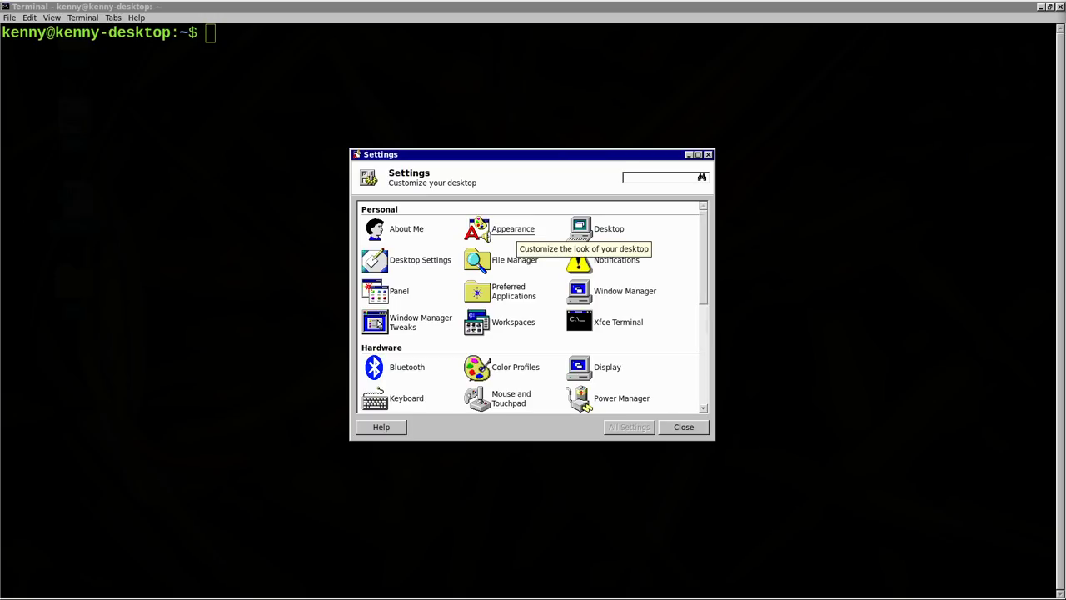
click(513, 228)
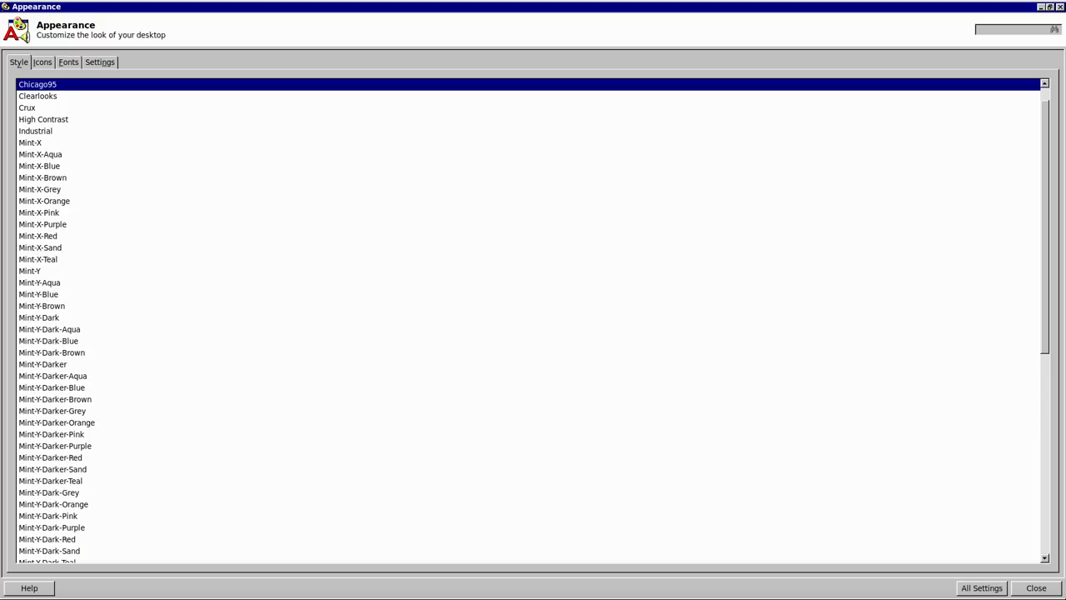
click(43, 62)
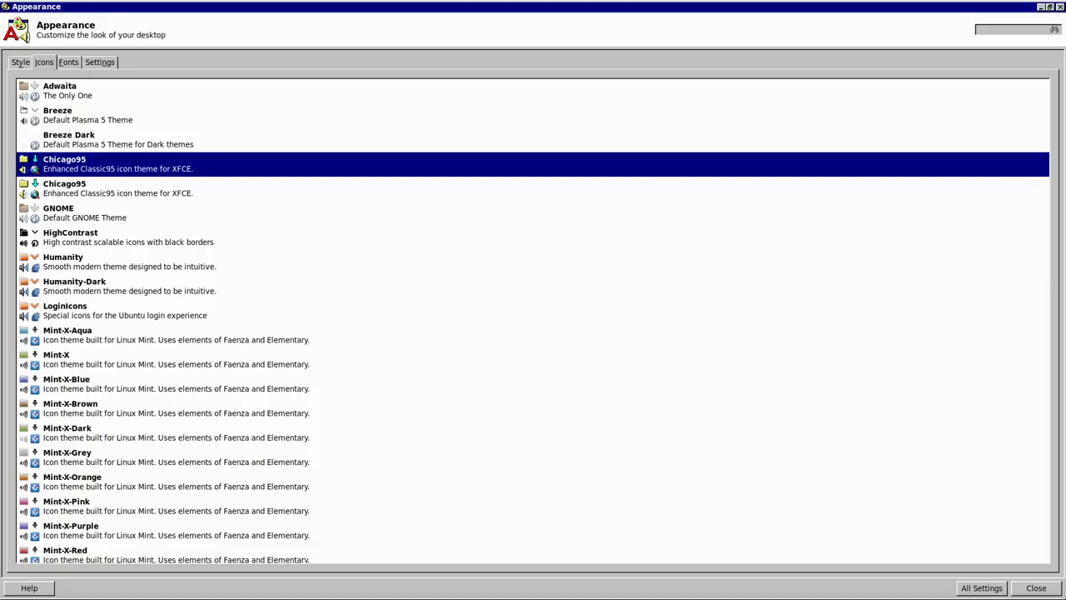
click(70, 61)
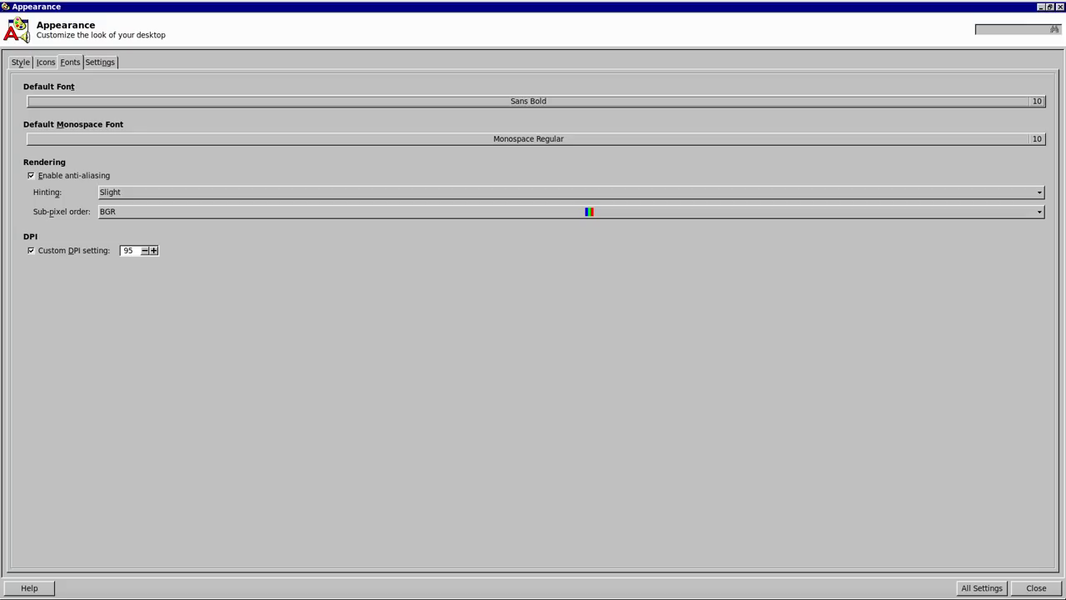
click(981, 587)
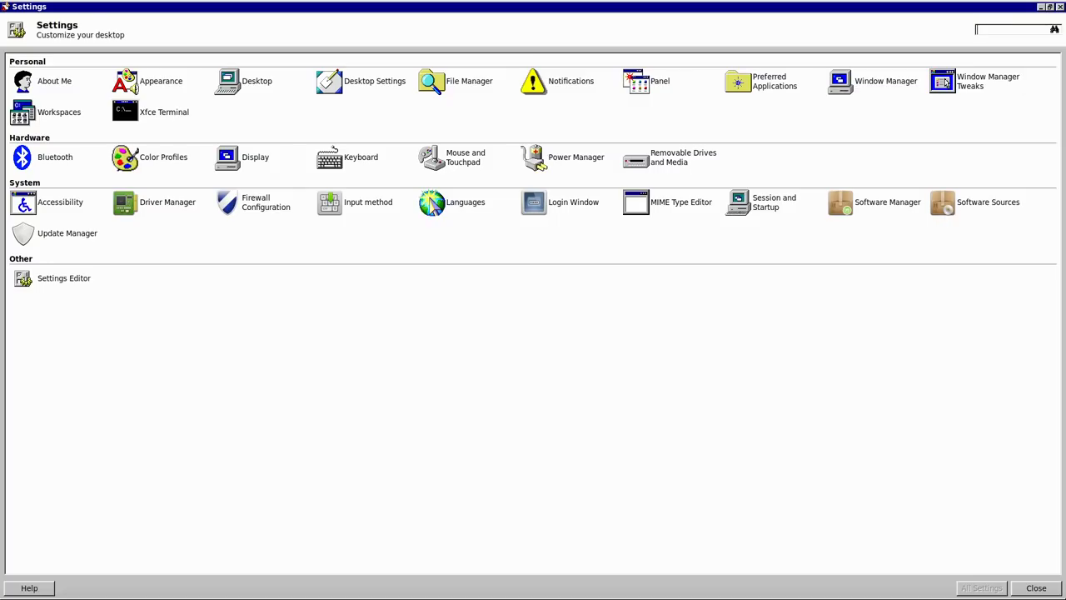
Enter 'noti' in the Settings Manager search while the full settings overview stays shown
text(noti)
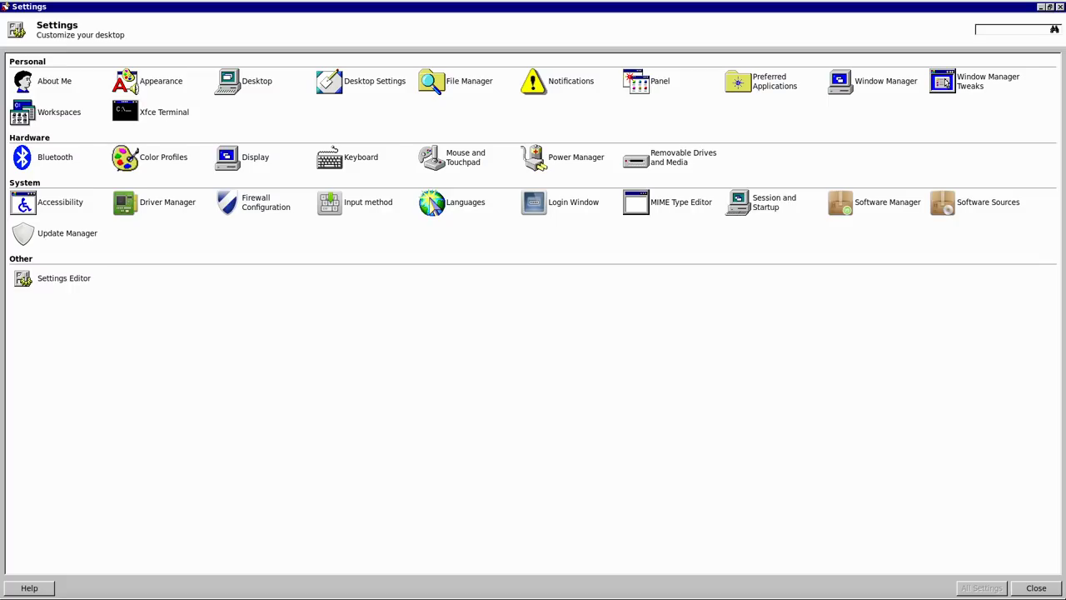
Open Panel settings via a 'pan' search, view Panel 1's items, and open Whisker Menu properties
text(pan)
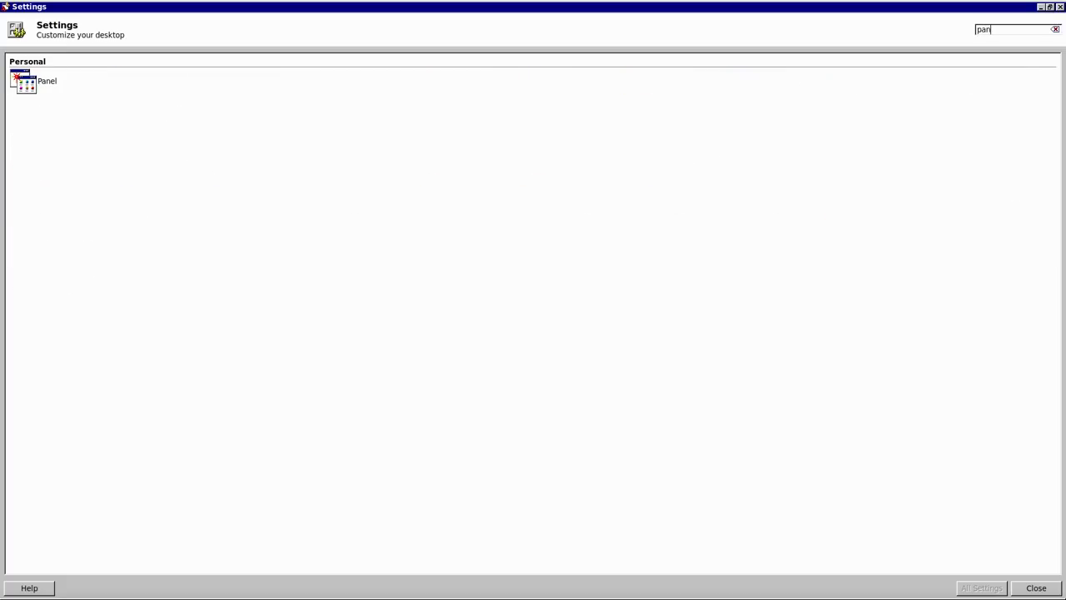
double_click(25, 80)
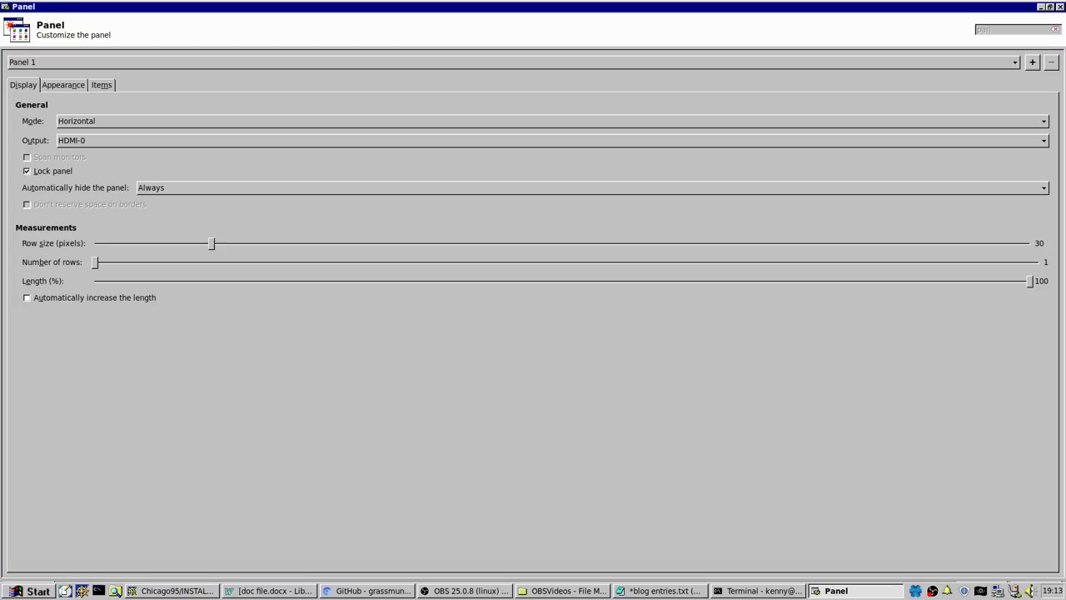
click(63, 84)
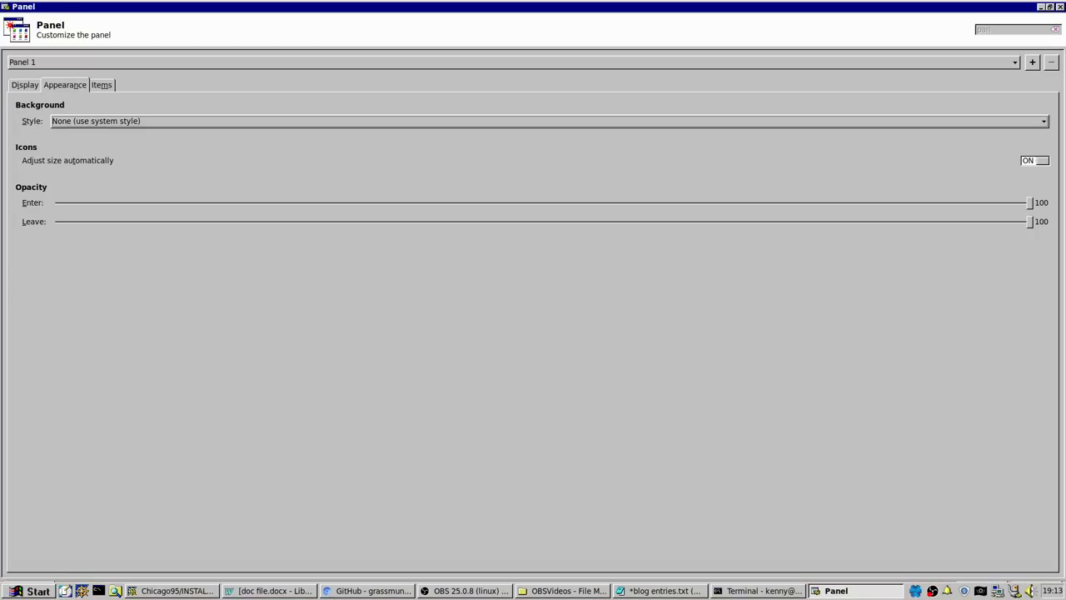
click(103, 84)
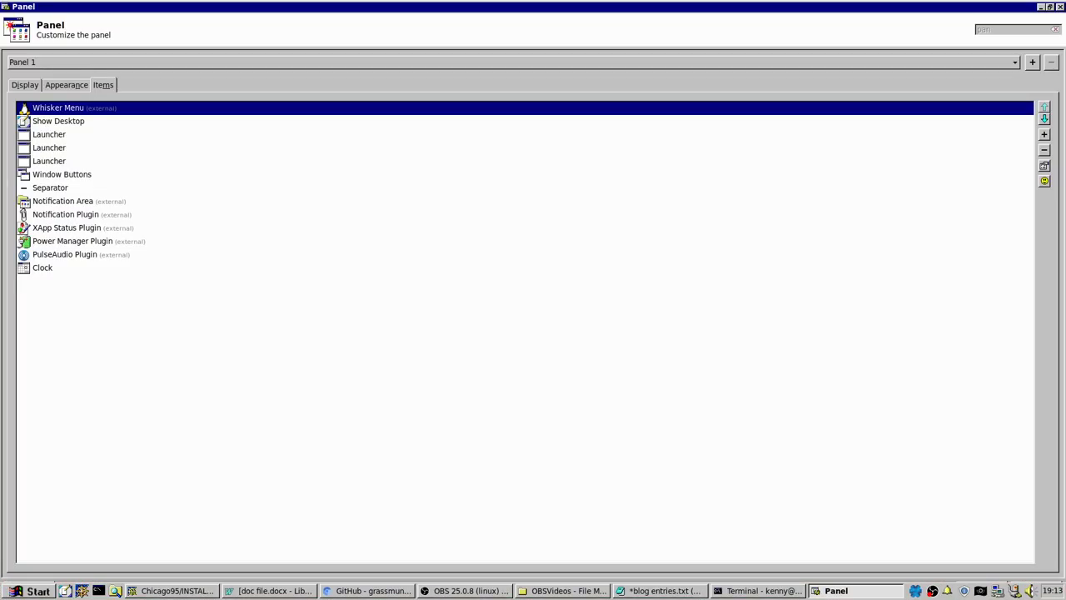
double_click(58, 108)
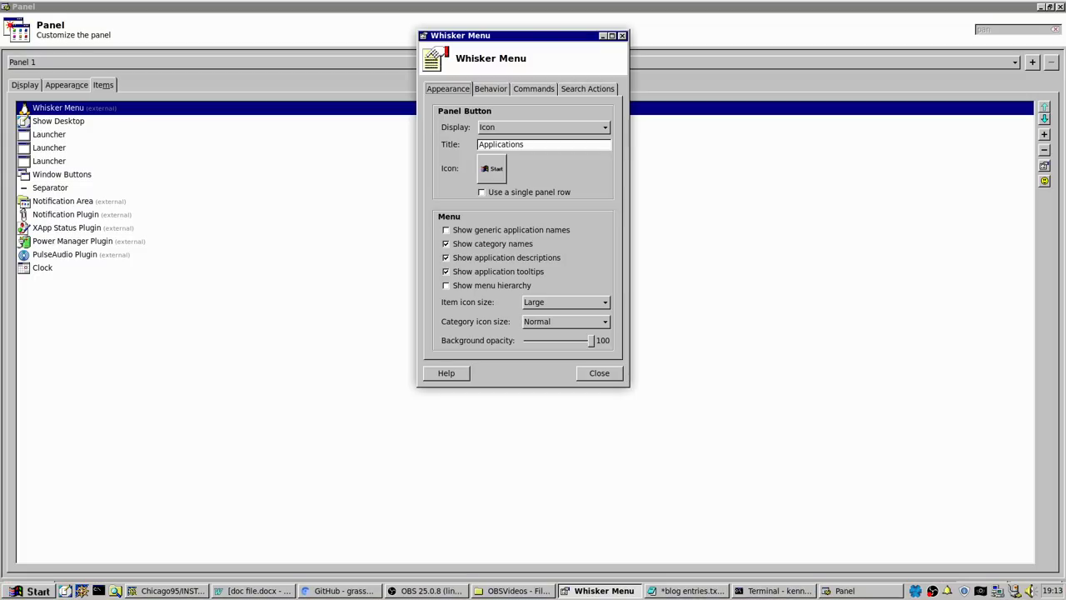
Open the Whisker Menu button's icon chooser and switch its source to Image Files
click(491, 168)
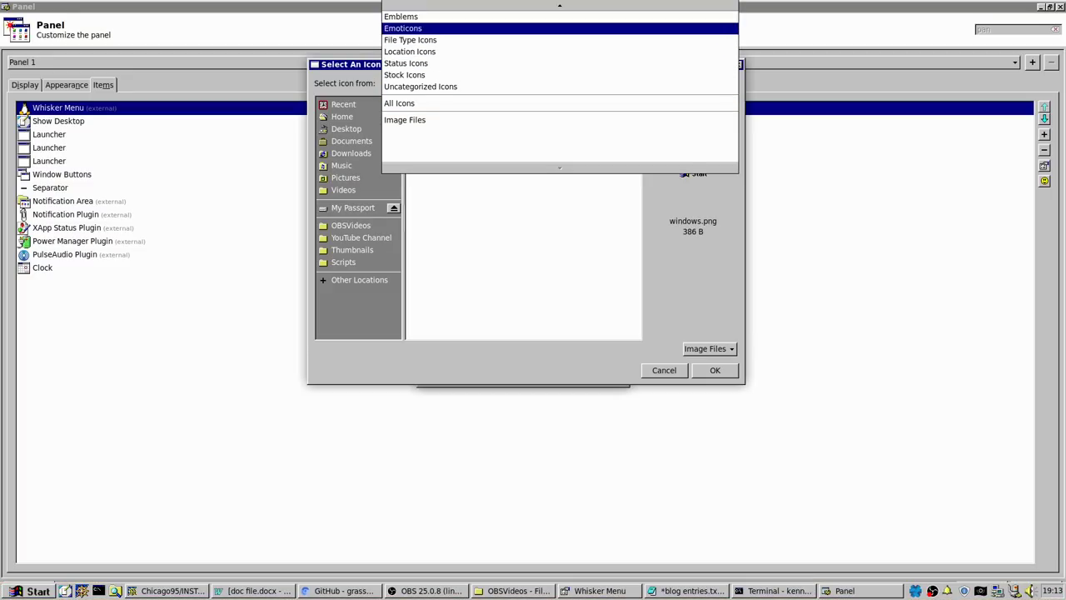
click(410, 39)
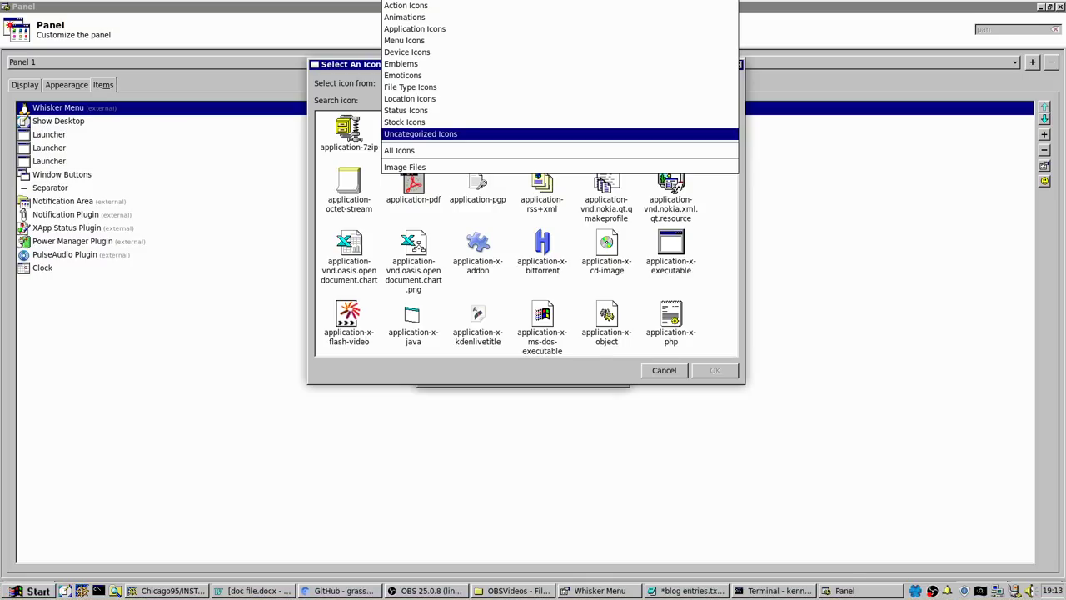
click(399, 149)
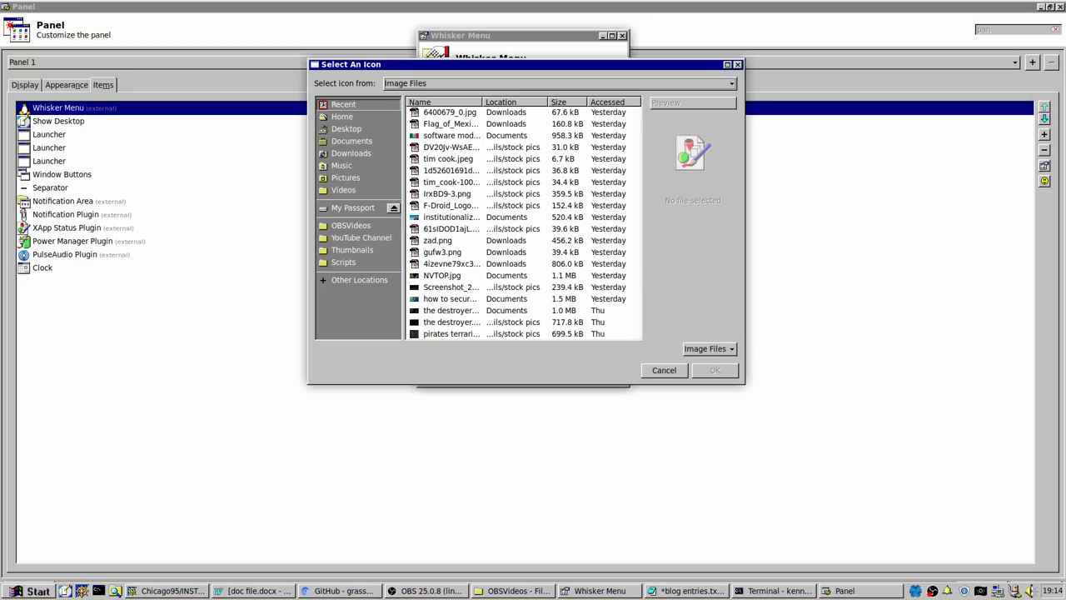
Navigate the icon picker from Home through .icons, then into .themes/Chicago95/misc
click(341, 116)
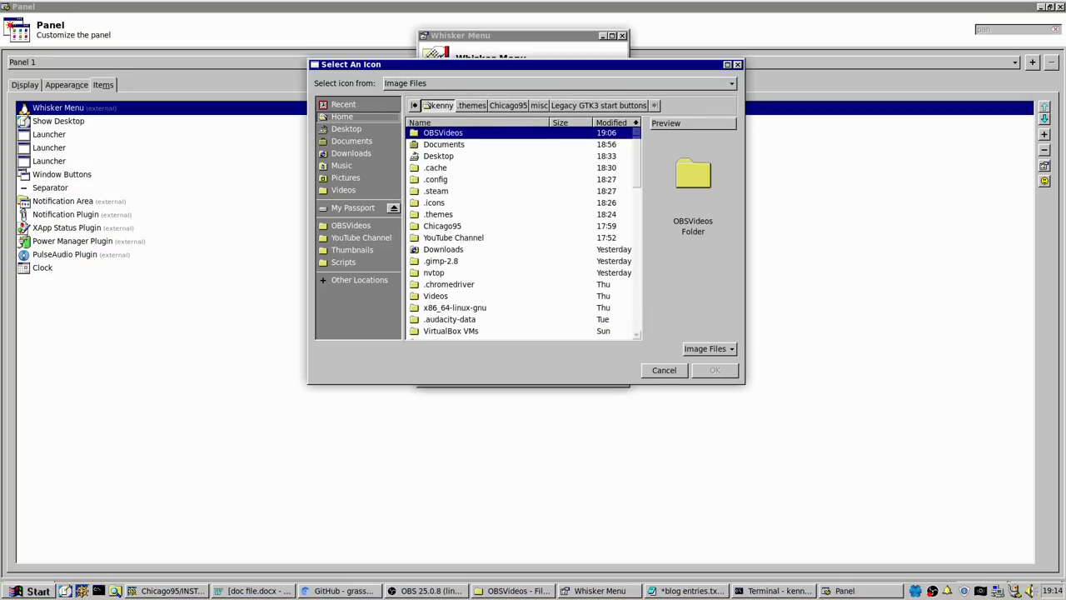
click(434, 202)
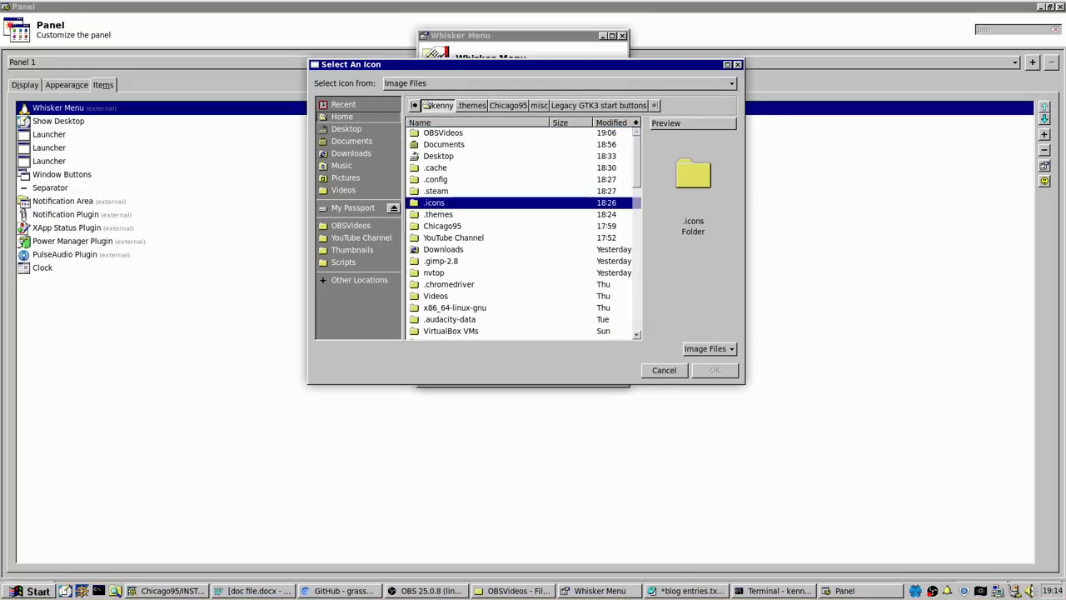
double_click(434, 203)
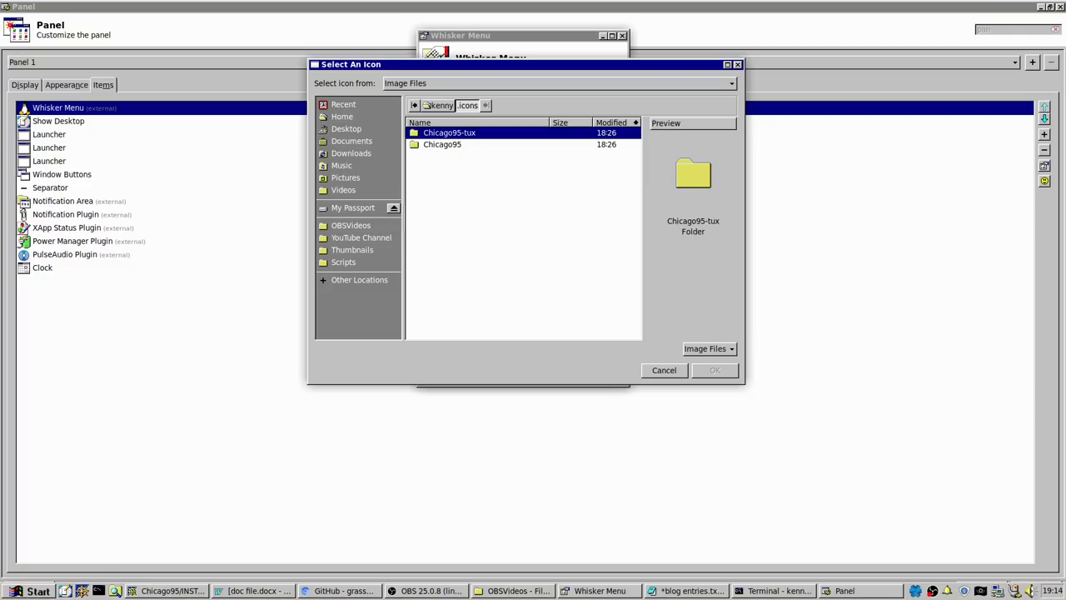
double_click(442, 144)
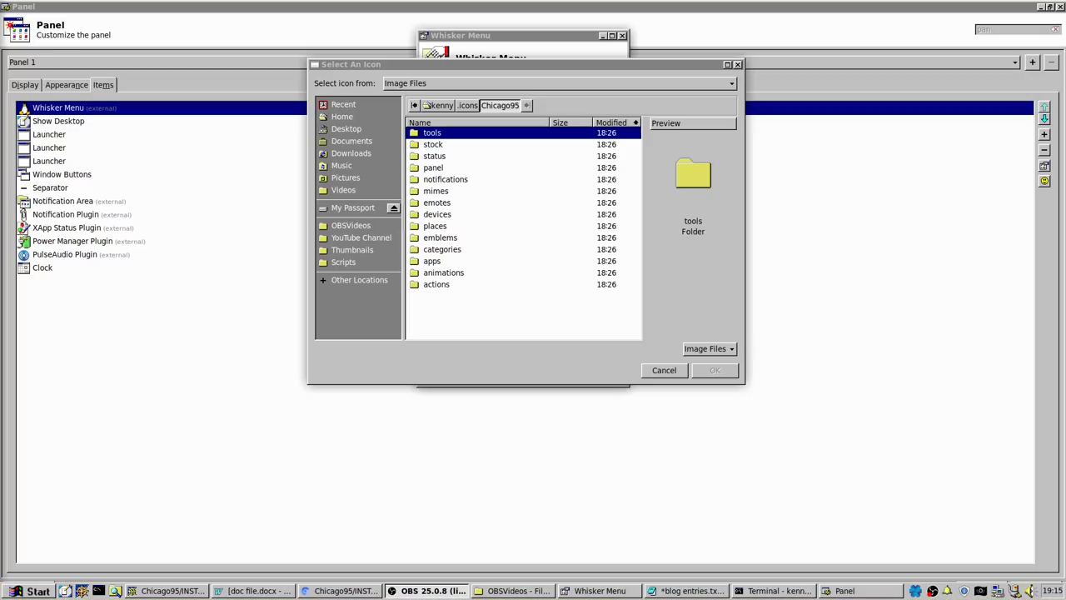
click(500, 105)
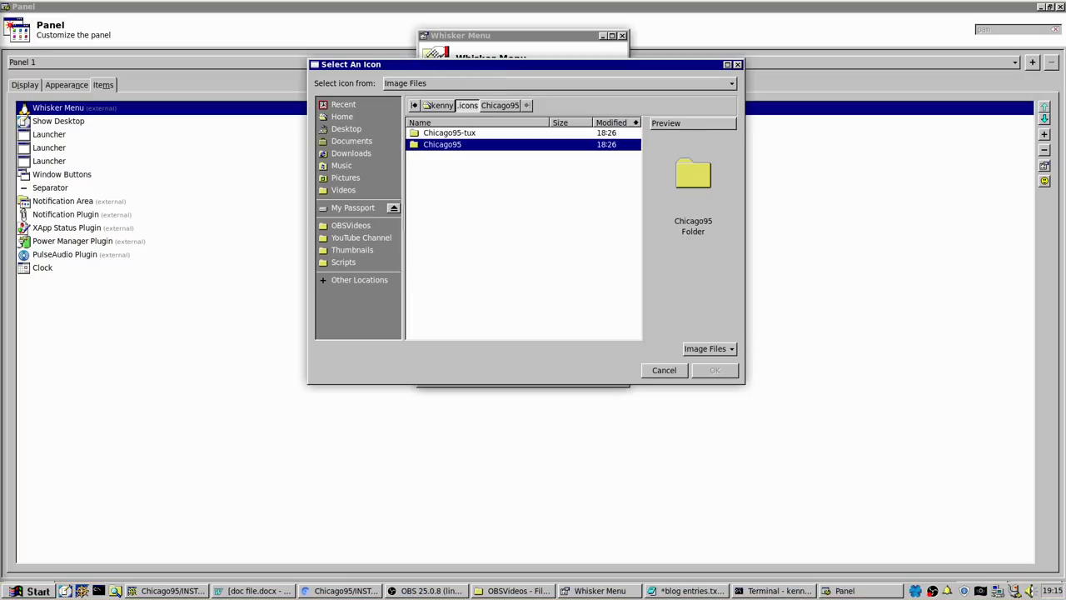
click(467, 105)
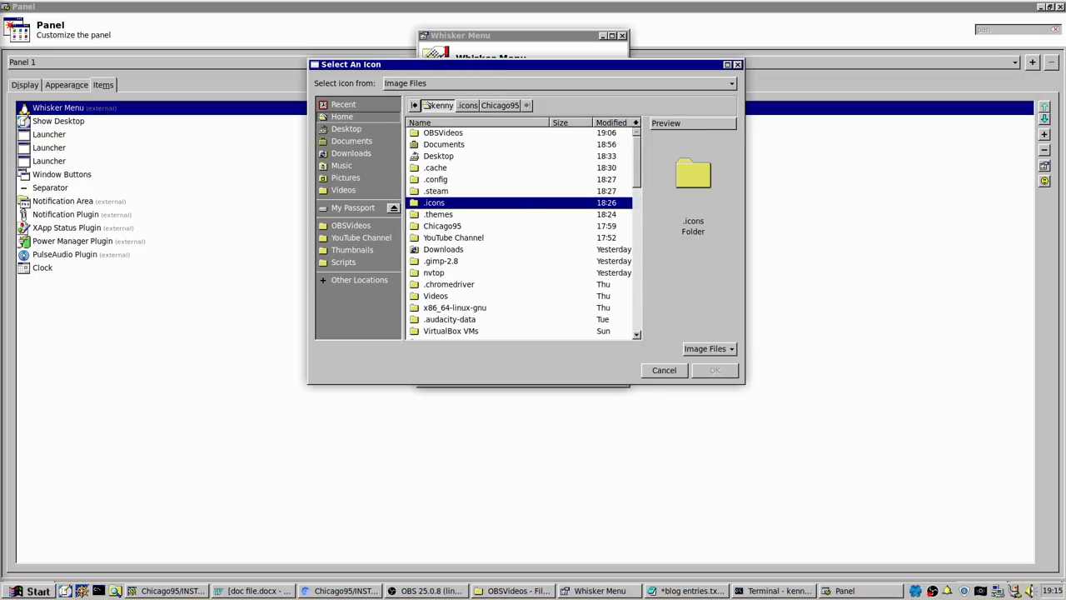
double_click(438, 214)
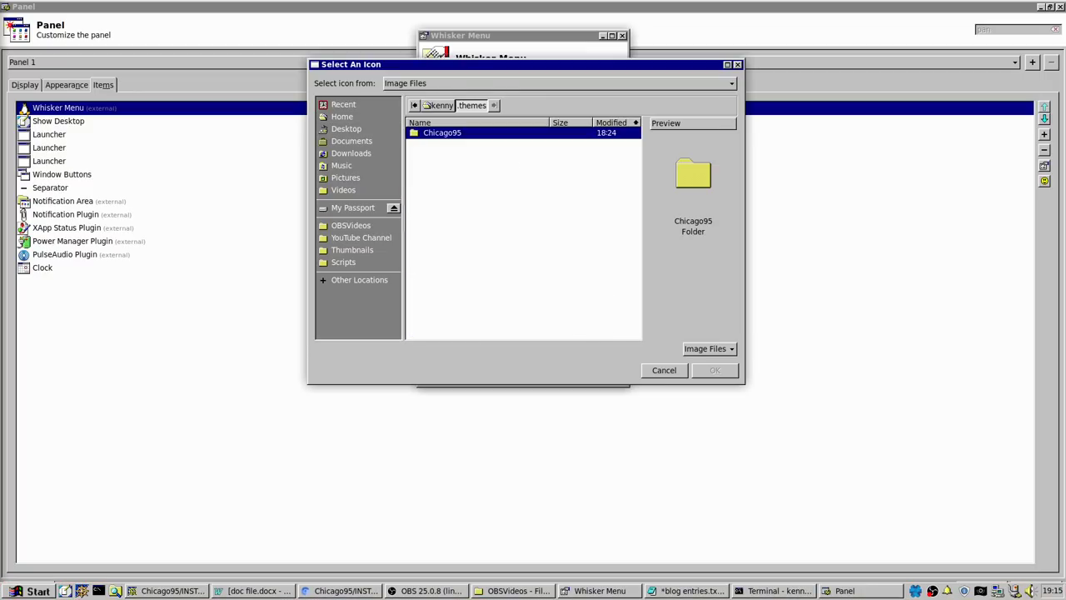
double_click(441, 132)
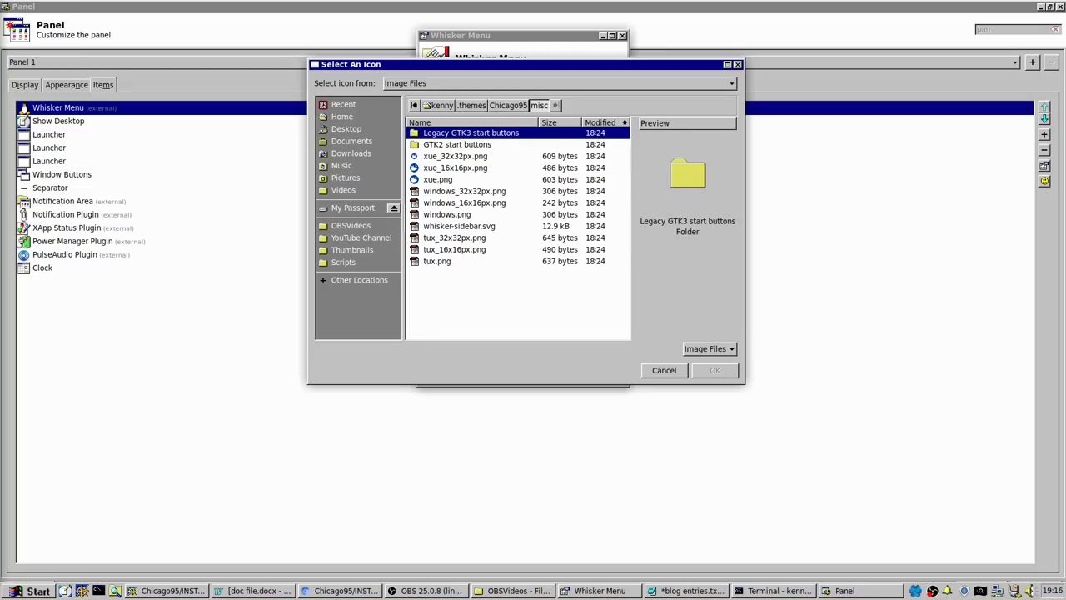
Highlight windows_36px.png in the GTK2 start buttons folder after glancing at Legacy GTK3
double_click(471, 132)
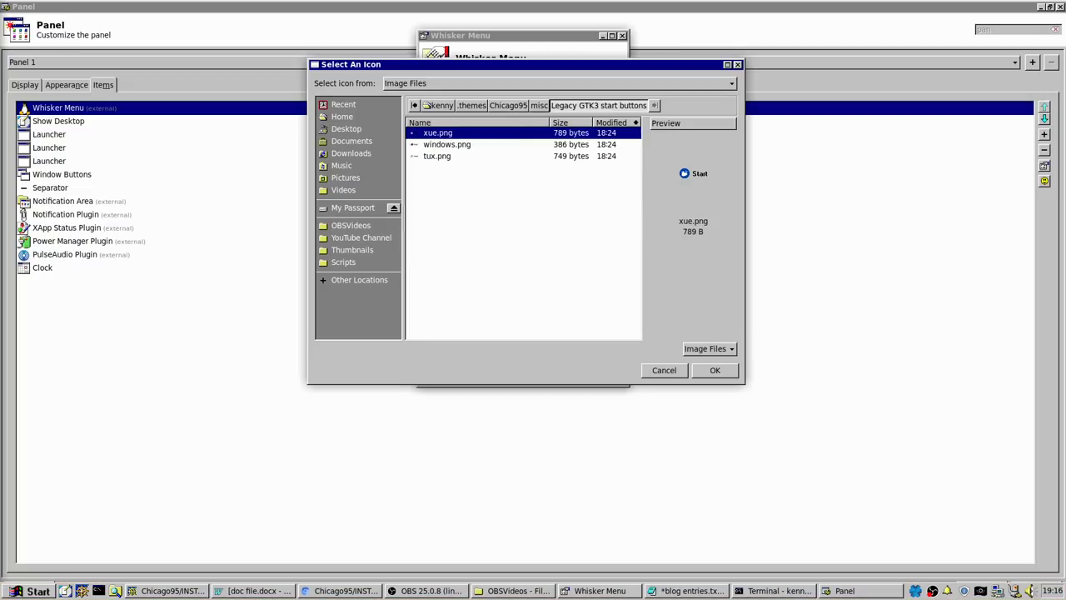
click(446, 144)
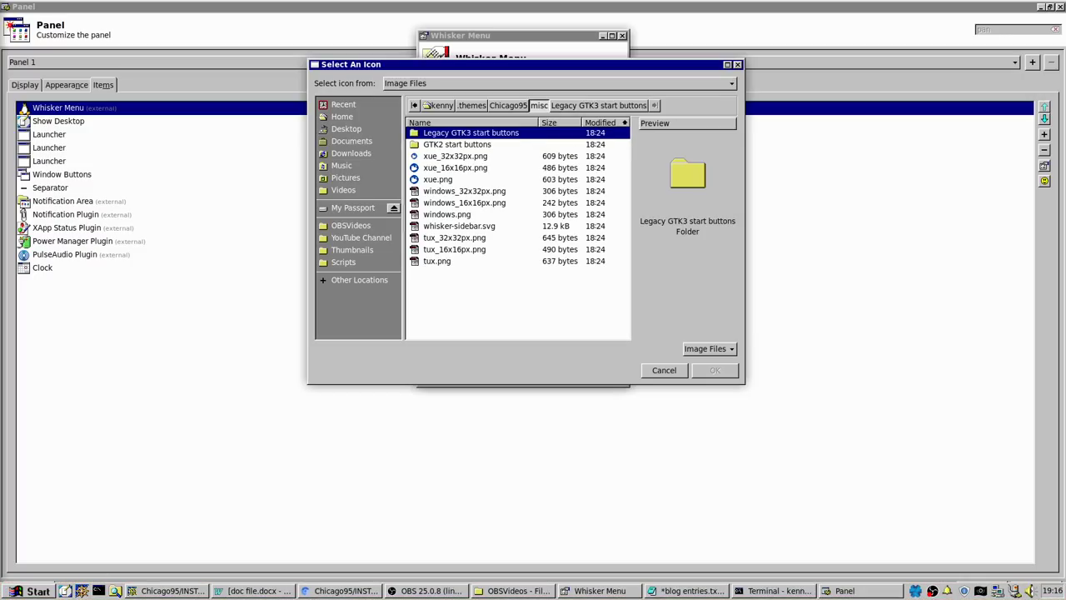
double_click(456, 144)
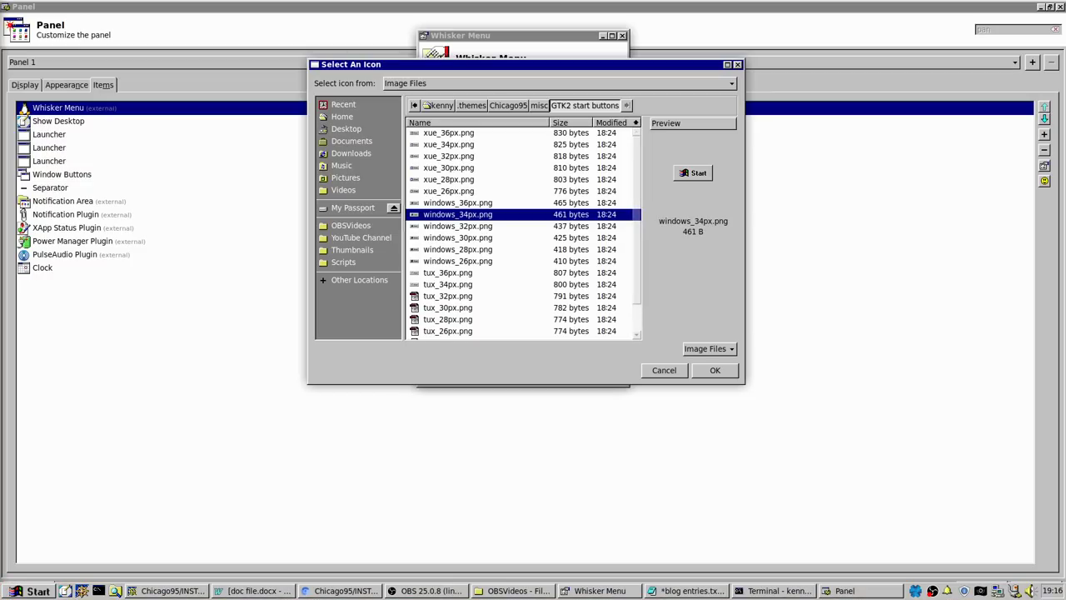
click(457, 202)
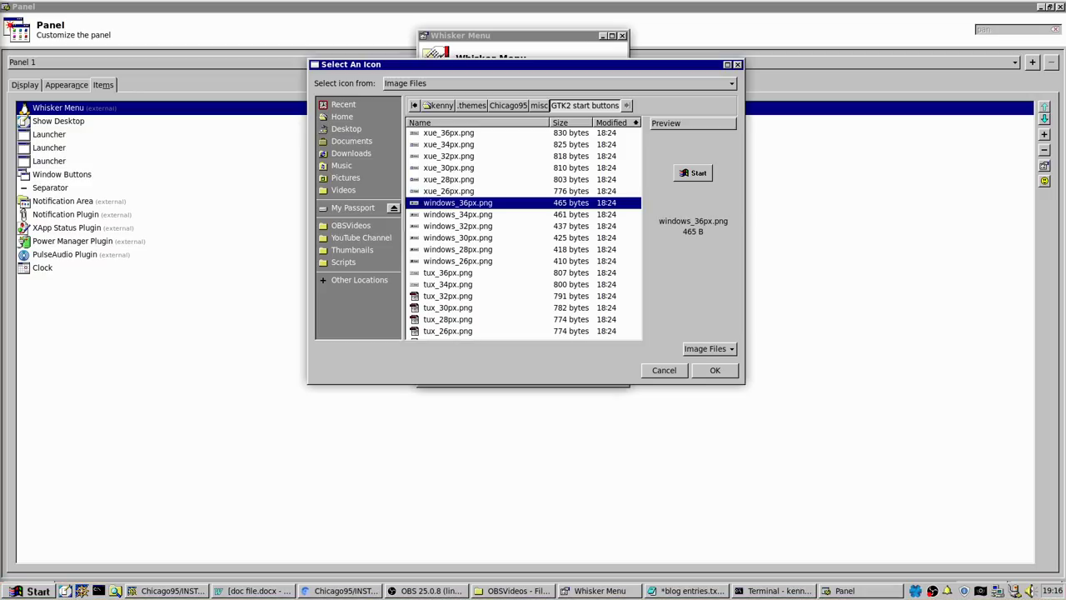
scroll(down, 3)
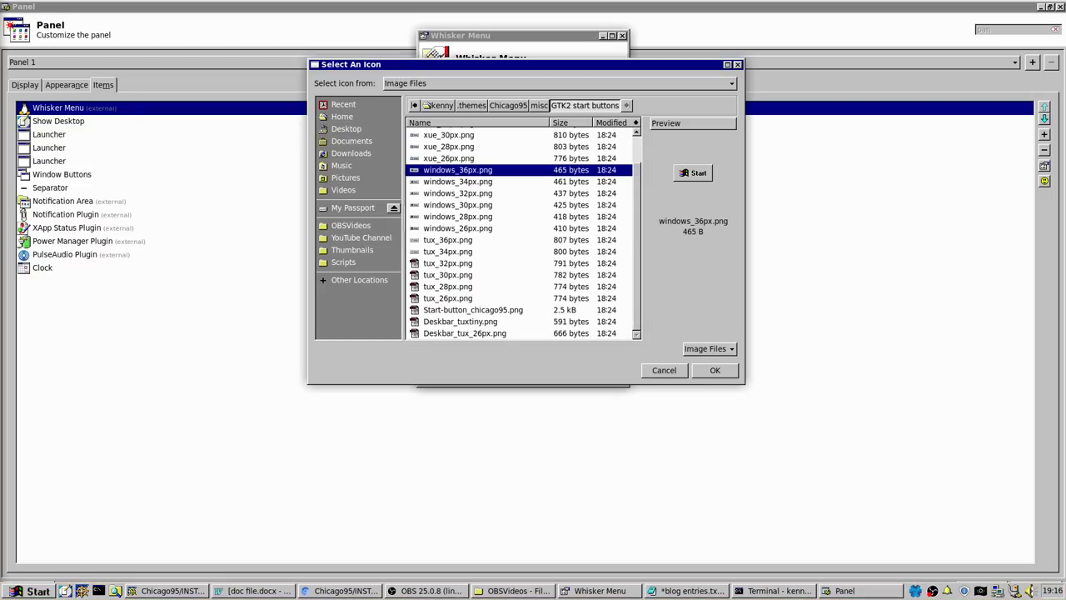